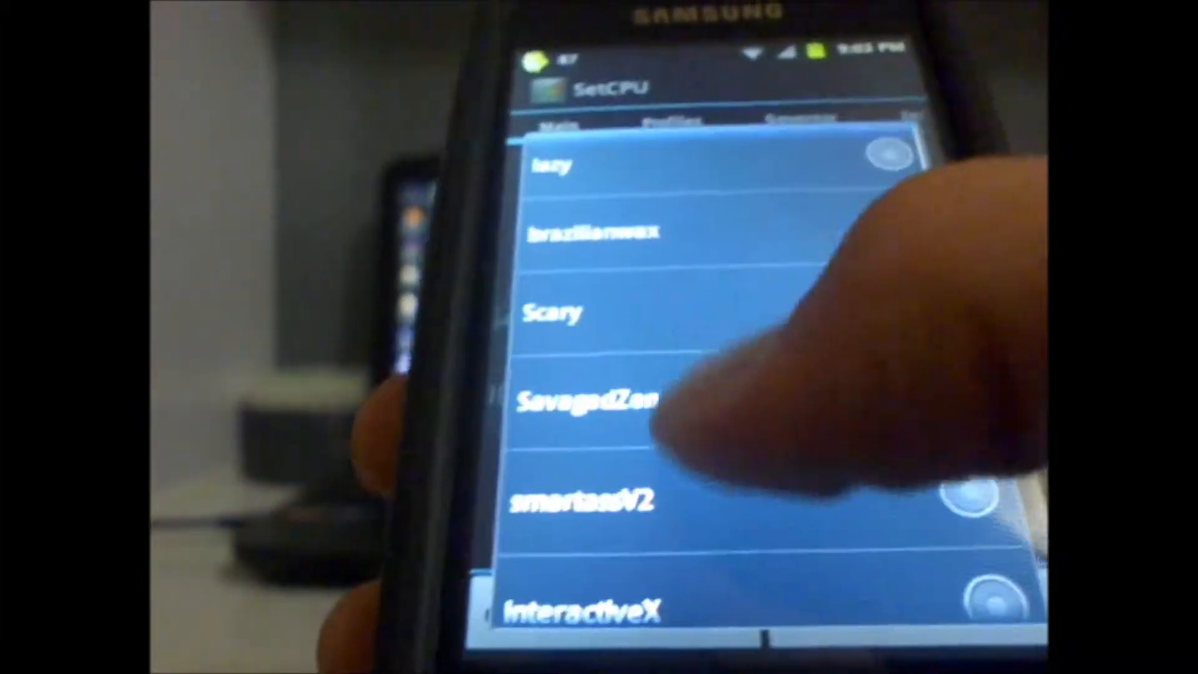
- Review the profiles list, then return to the Main screen with 883 MHz max, 320 MHz min, smartassV2
scroll("down", 3)
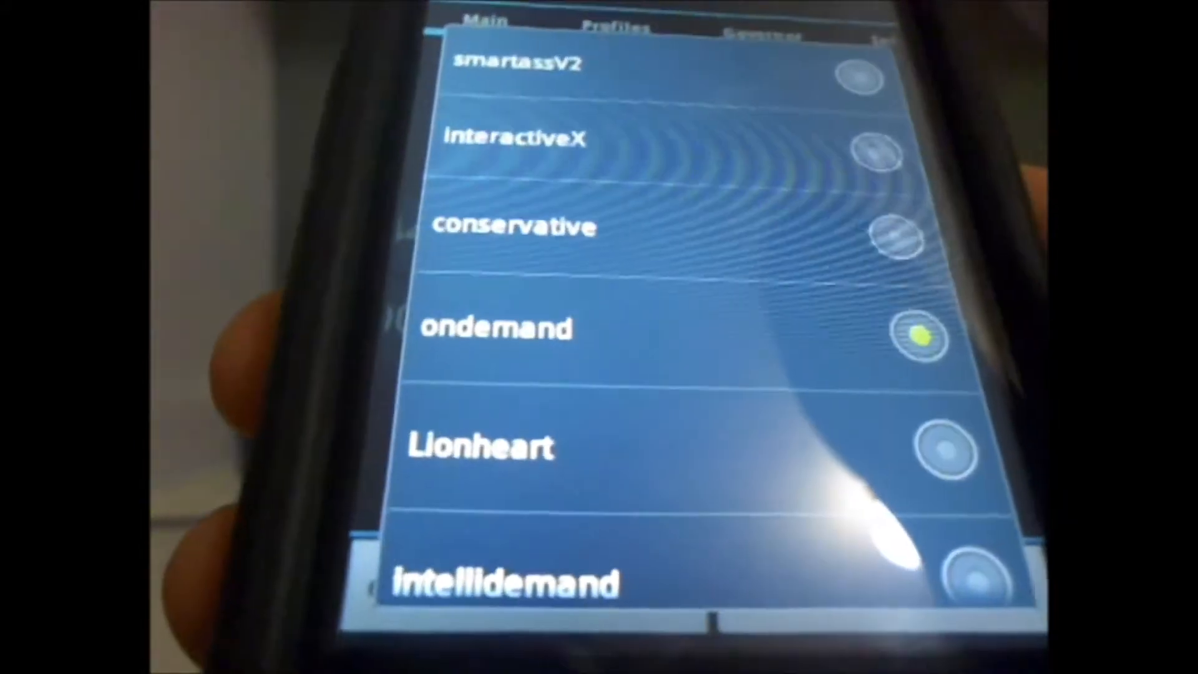
scroll("down", 3)
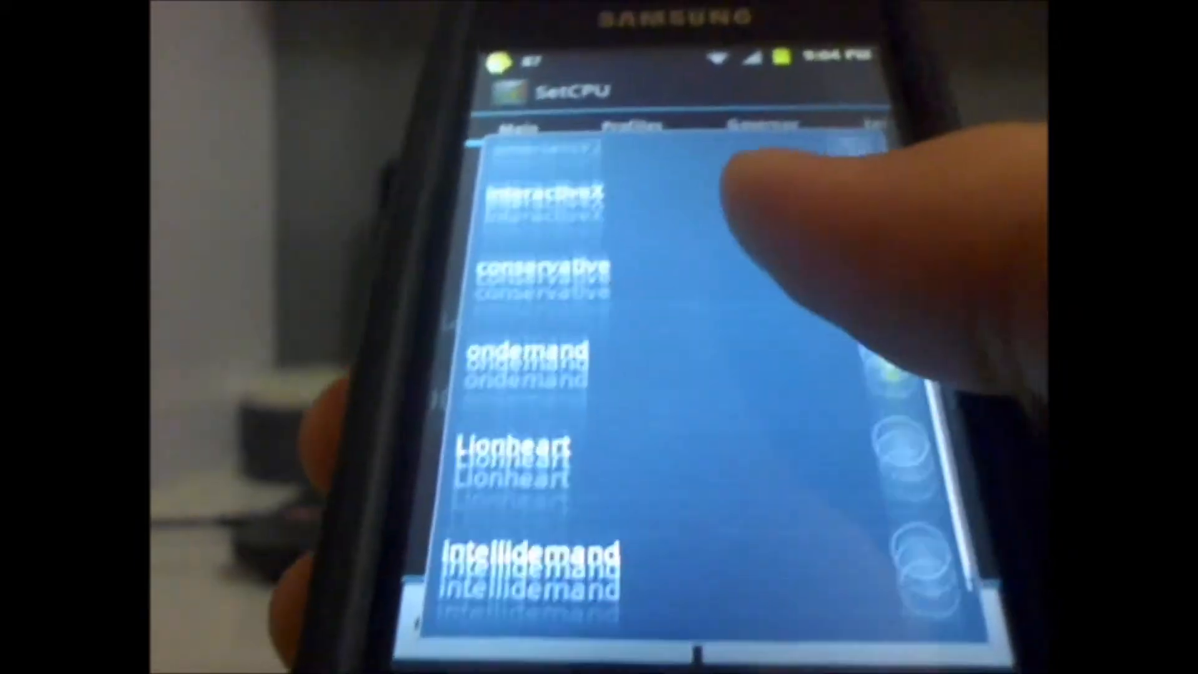
scroll("down", 3)
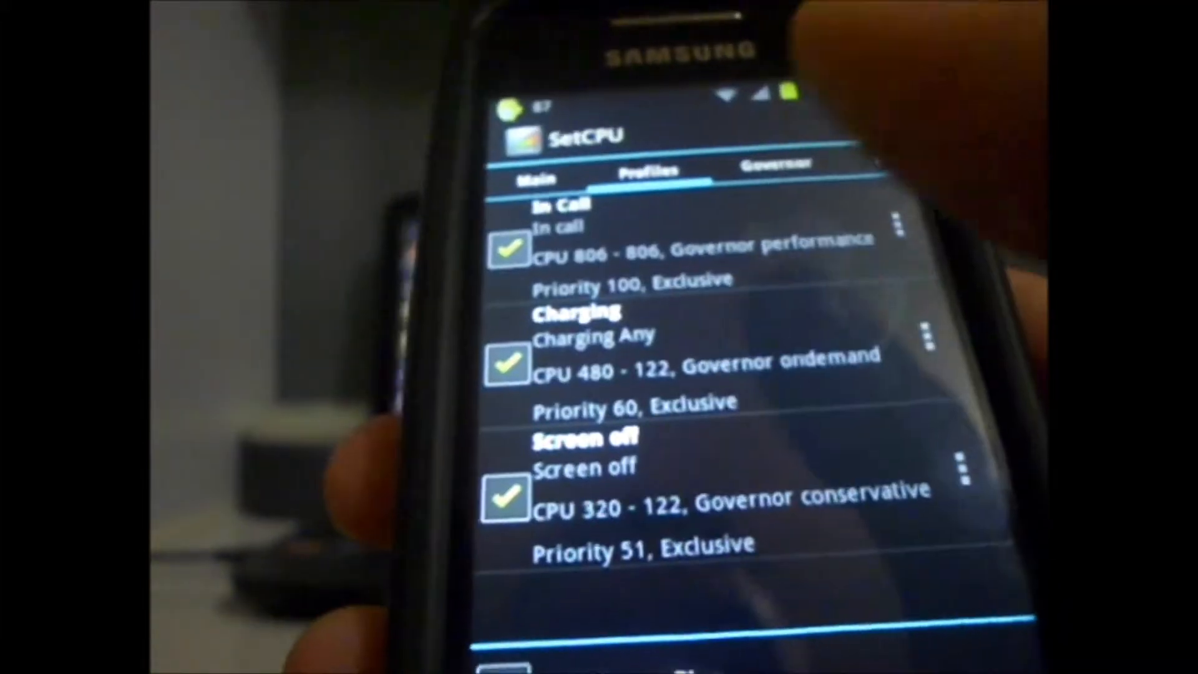
scroll("down", 3)
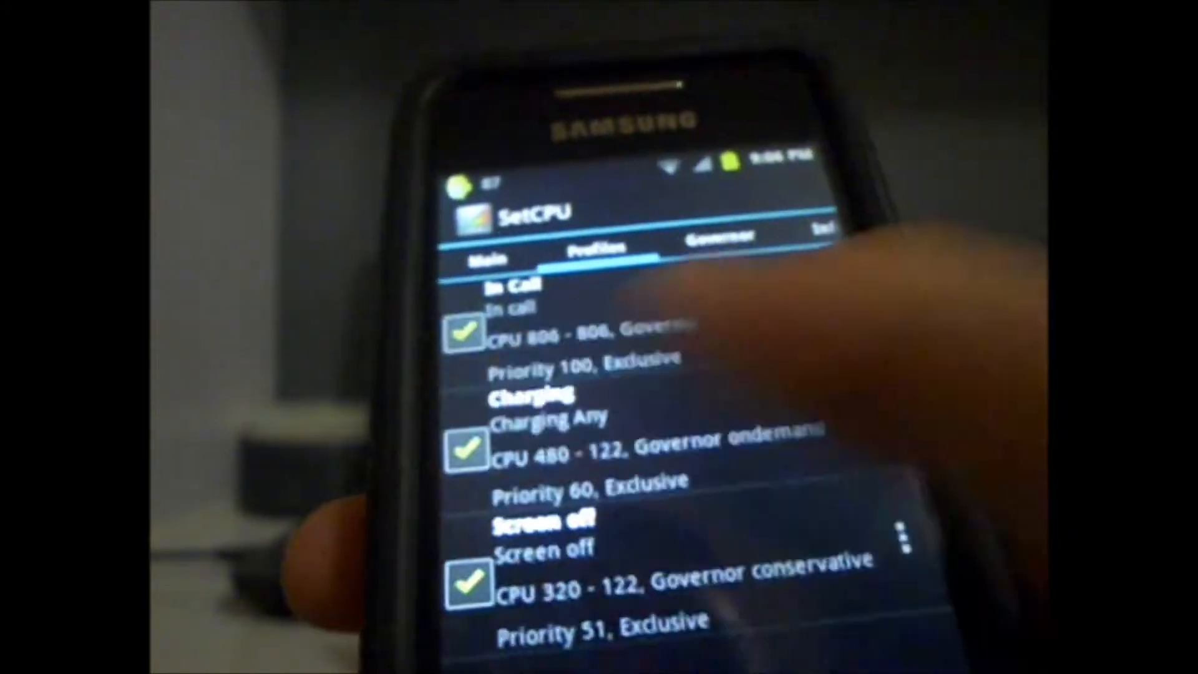
left_click(490, 258)
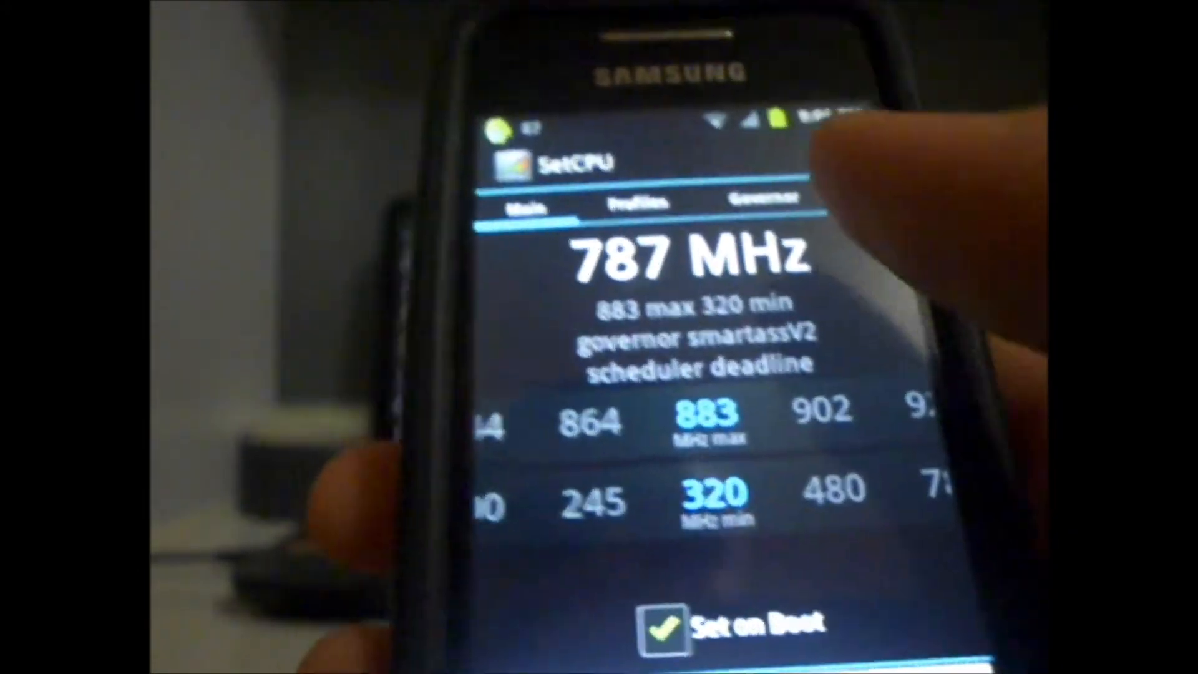